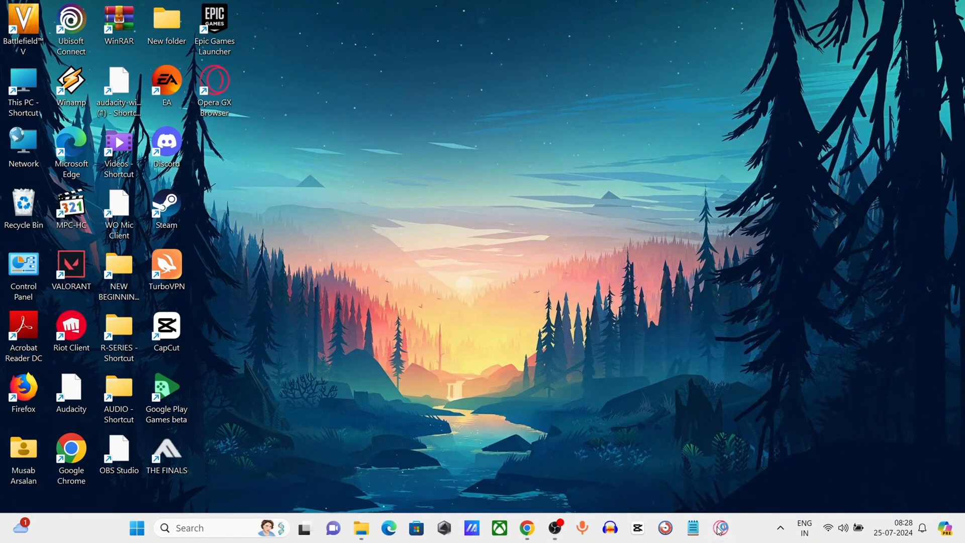
Launch Opera GX from the desktop and bring up its Settings page
left_click(719, 528)
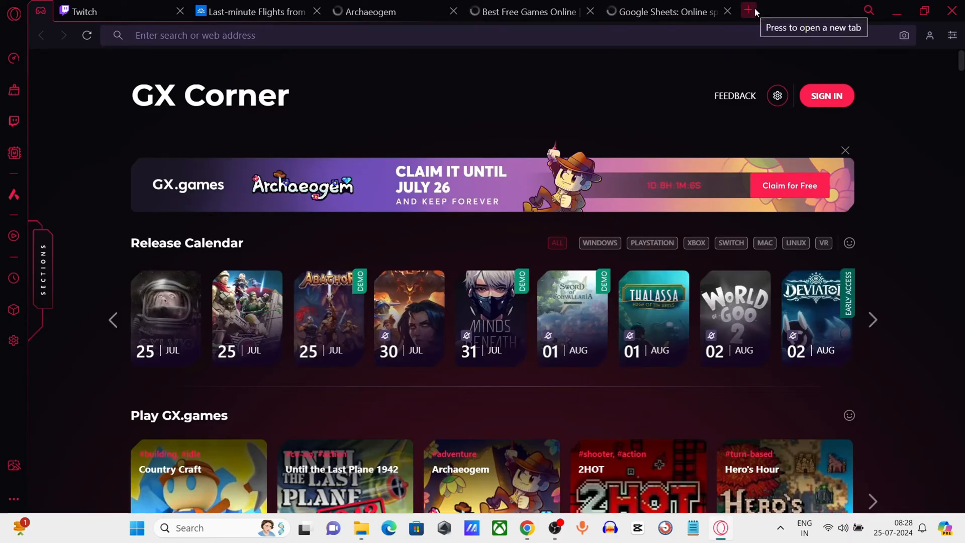
left_click(748, 11)
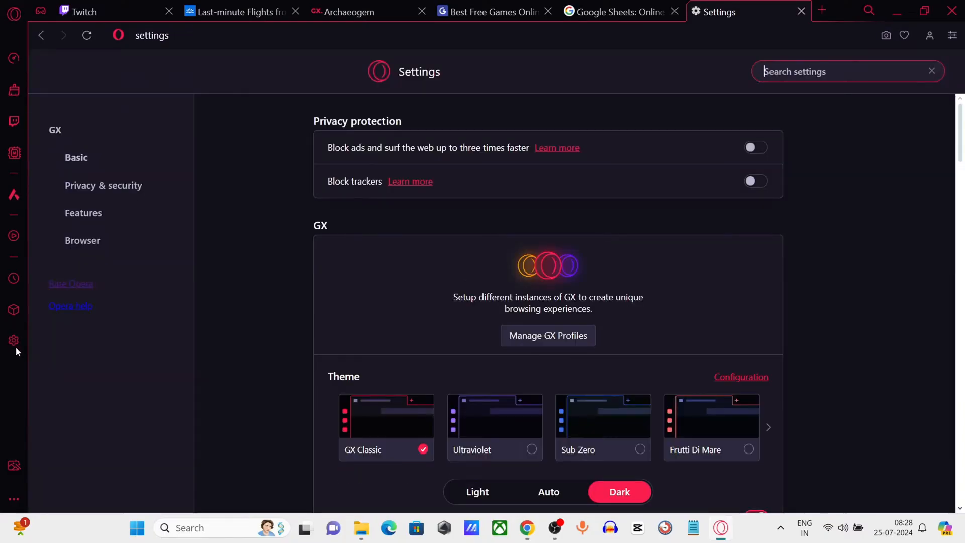
Reach the Advanced clearing options under Privacy & security > Clear browsing data
left_click(104, 185)
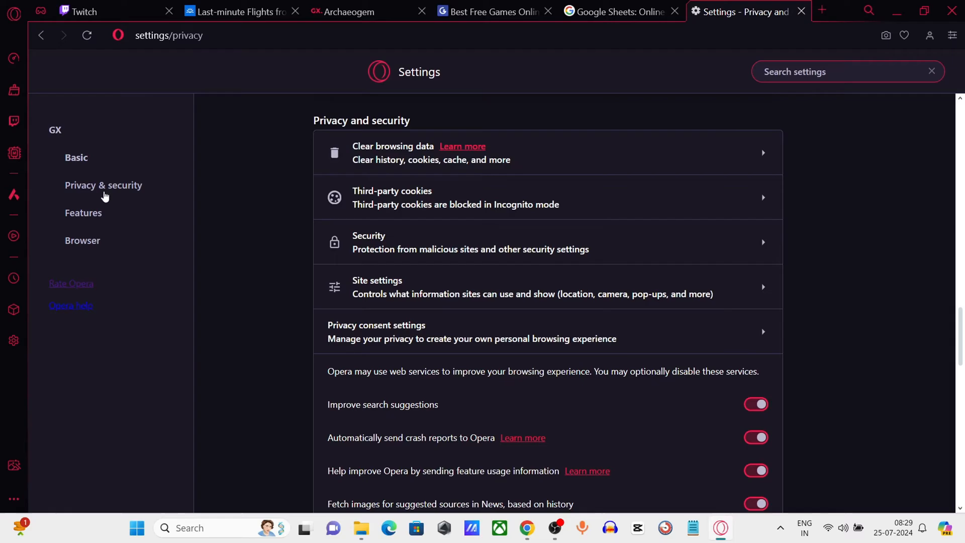
mouse_move(405, 153)
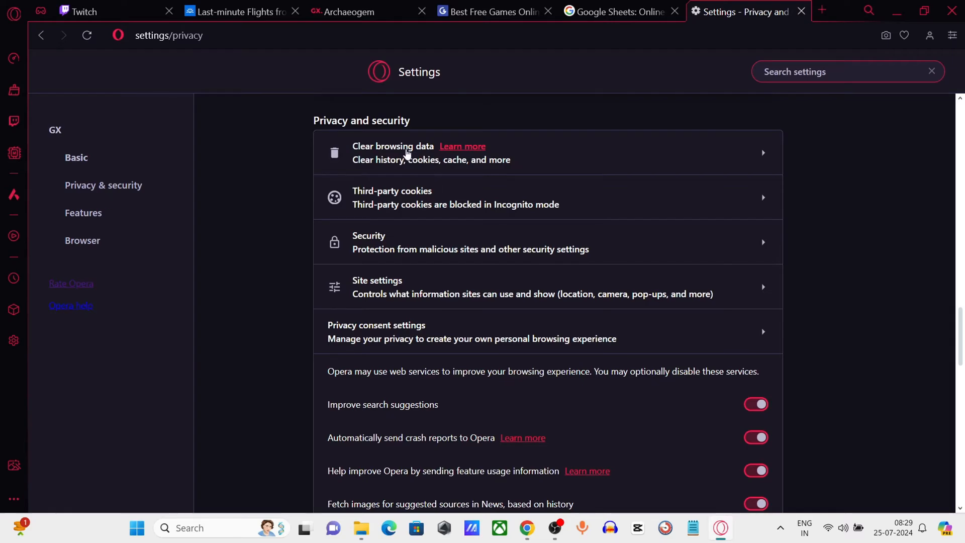
left_click(393, 152)
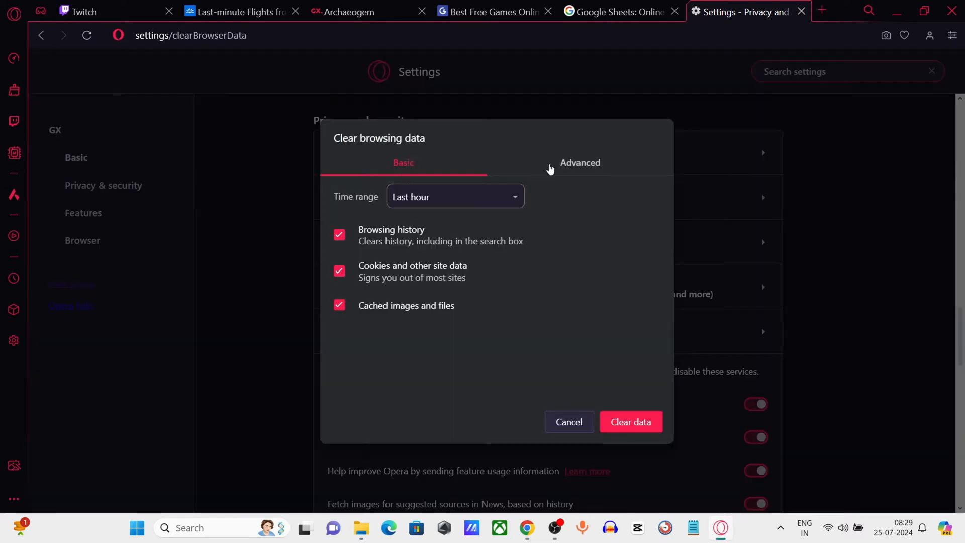
left_click(579, 163)
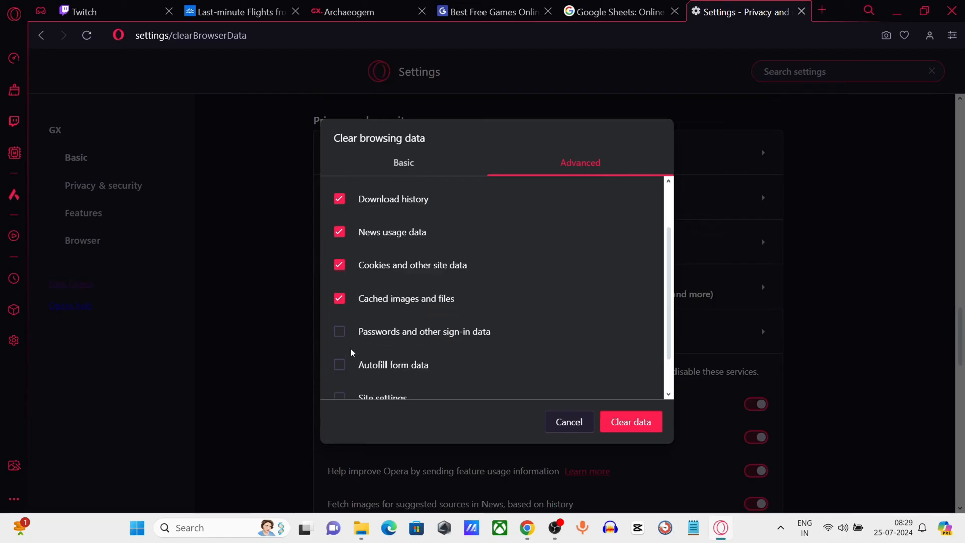
Clear all-time browsing data with Download history left unchecked
scroll("down", 3)
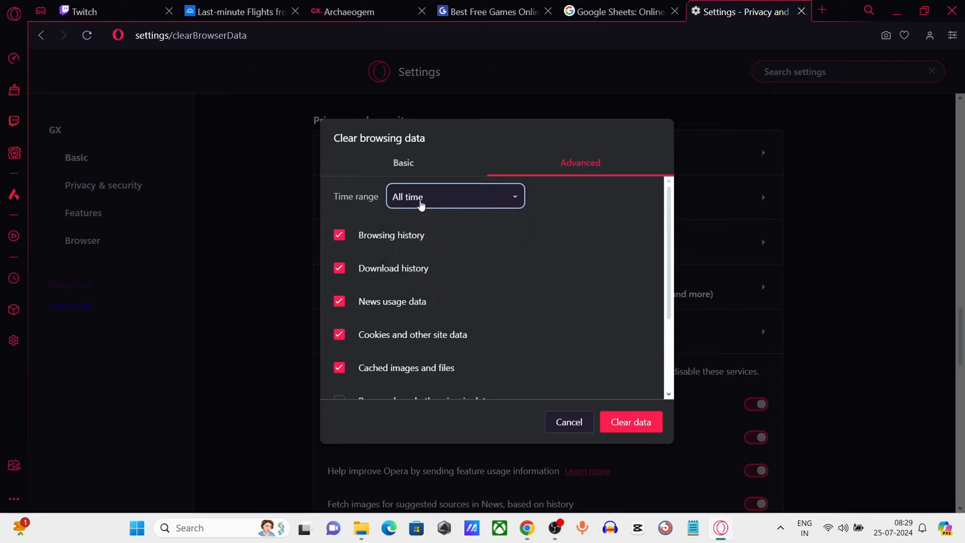
left_click(338, 268)
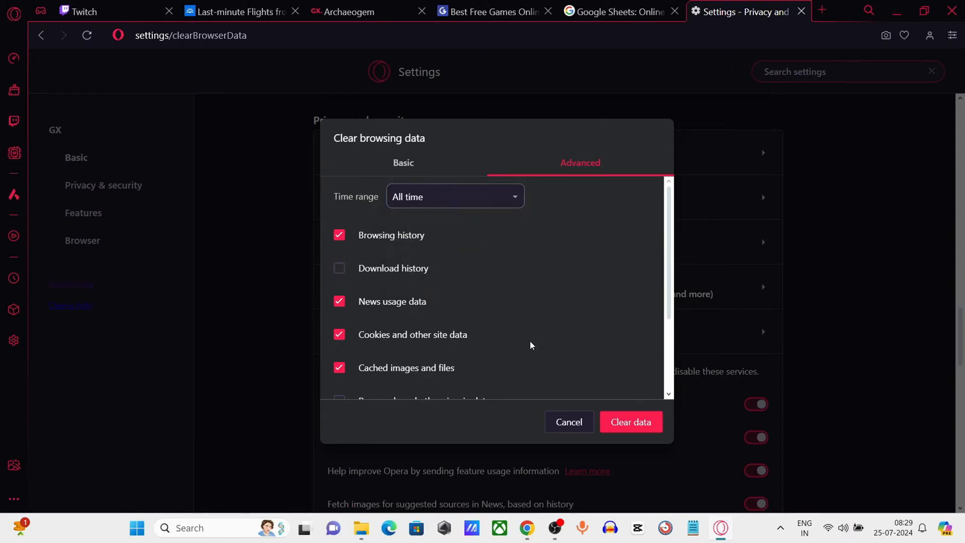
left_click(567, 421)
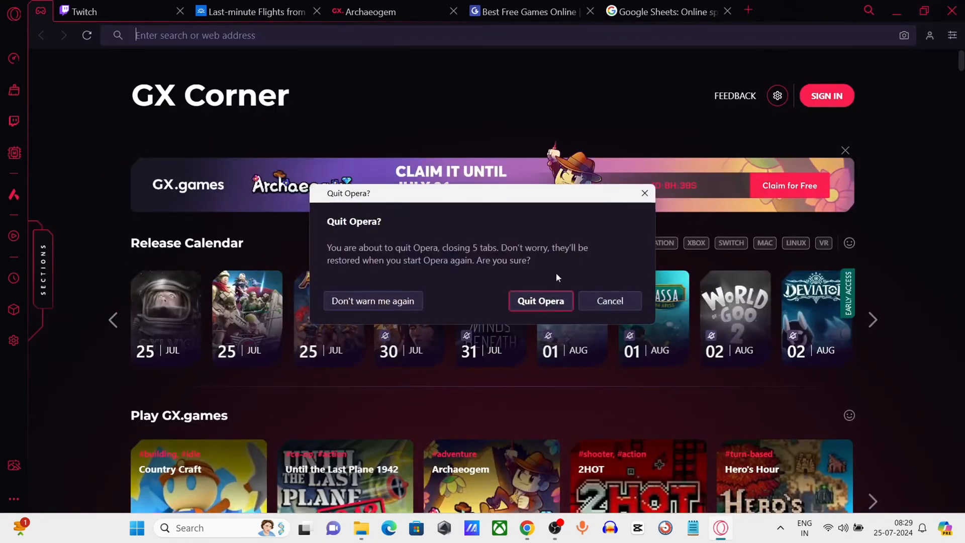
Confirm quitting Opera with all tabs closed, then relaunch it from the desktop
left_click(540, 301)
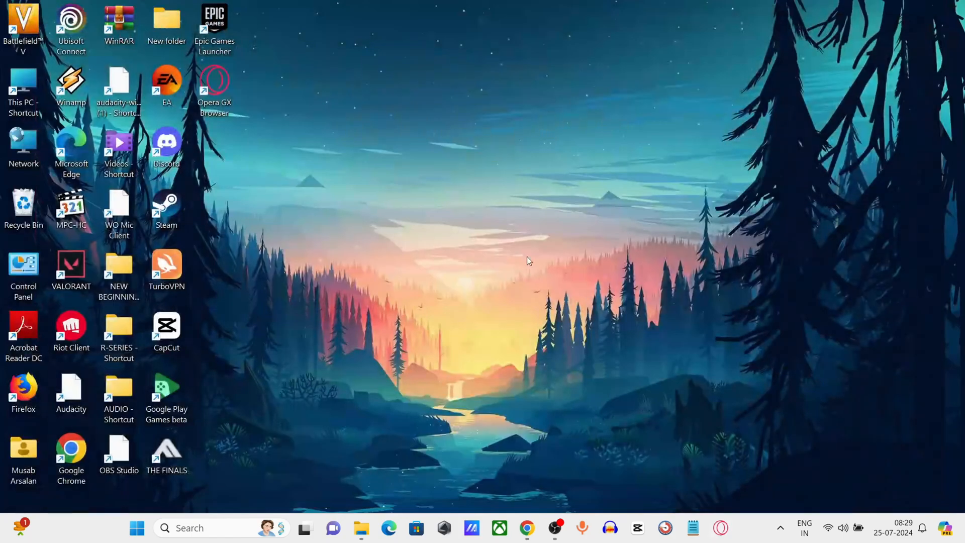
left_click(780, 528)
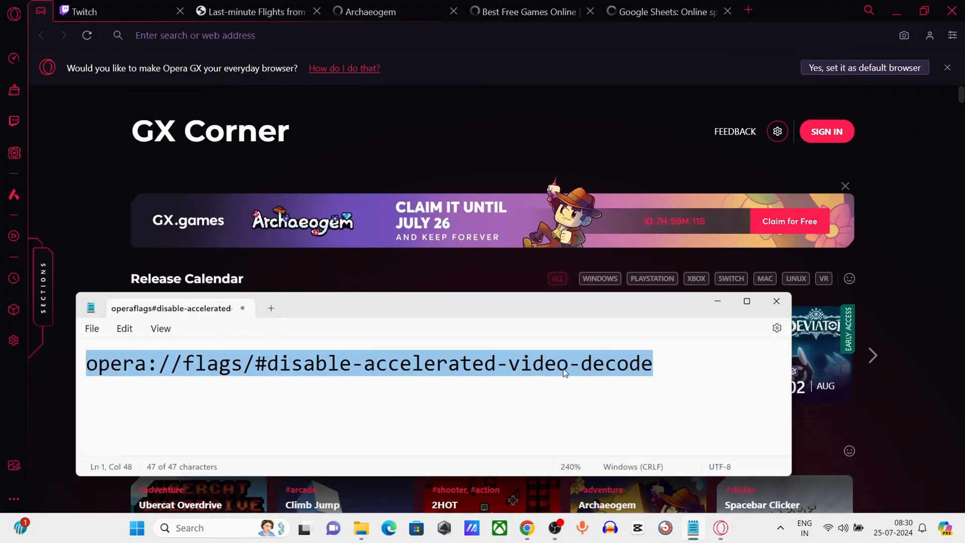
Copy the opera://flags video decode address from the Notepad note
right_click(564, 369)
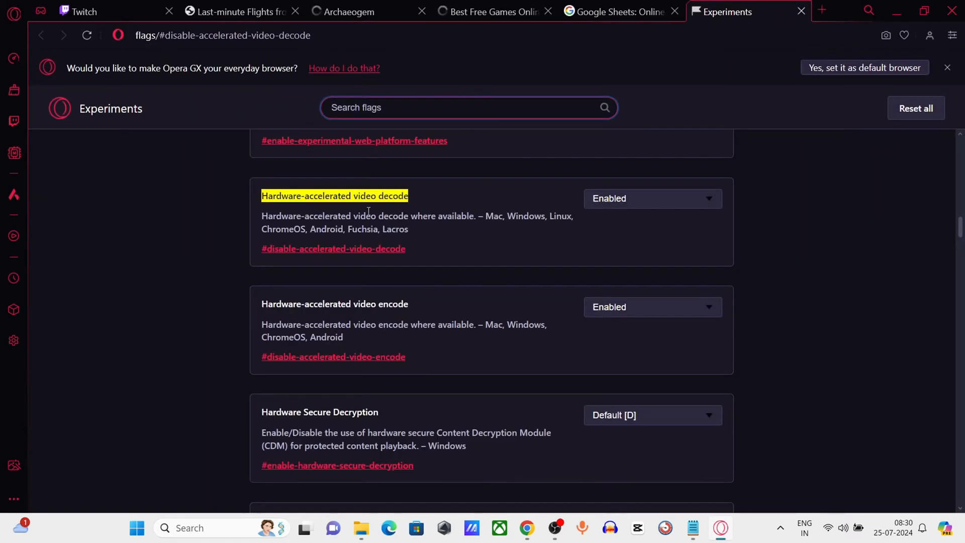
Set the Hardware-accelerated video decode flag to Disabled, then back to Enabled
scroll("down", 3)
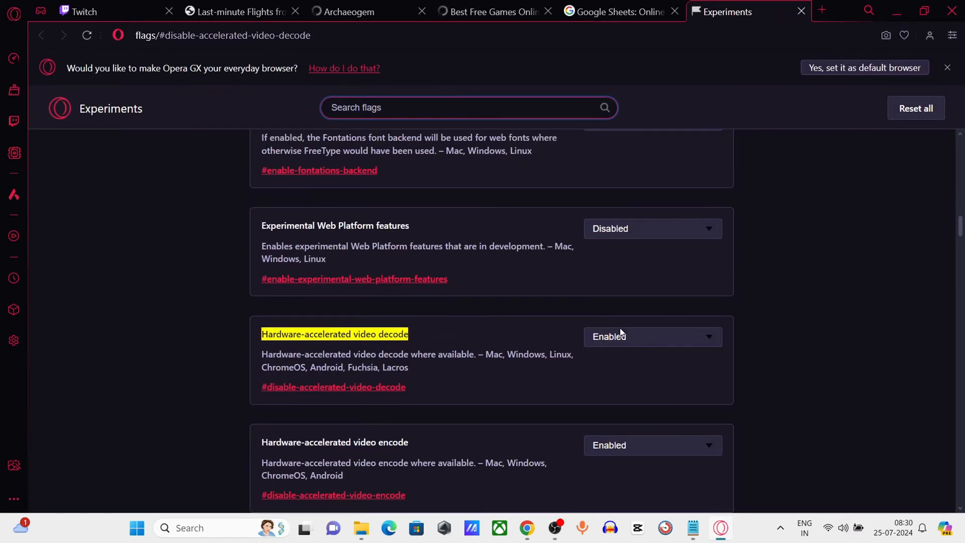
left_click(651, 336)
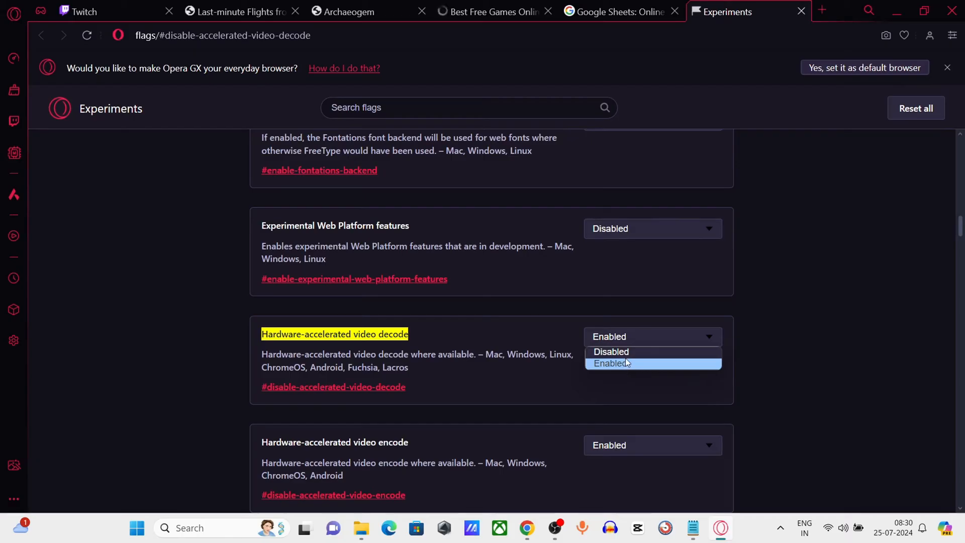
left_click(611, 352)
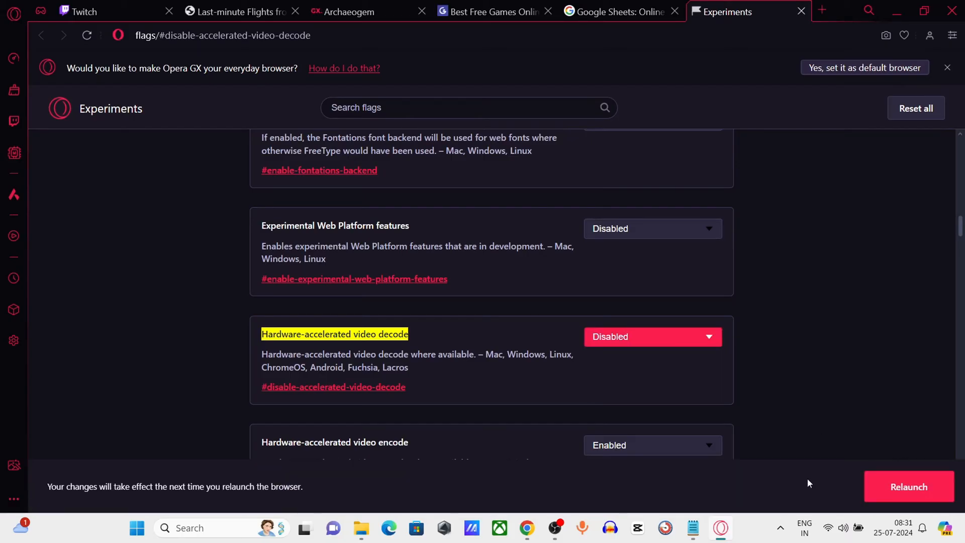
left_click(652, 337)
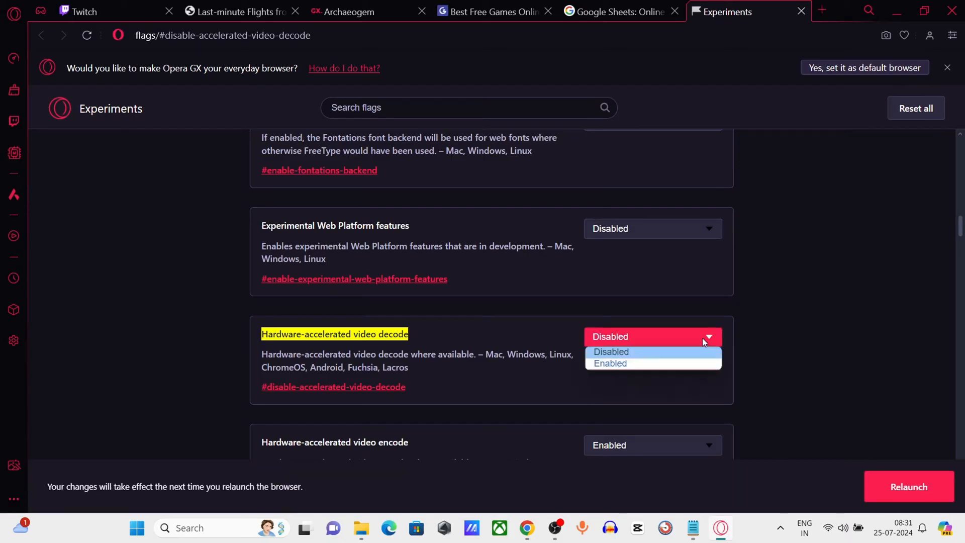
left_click(612, 351)
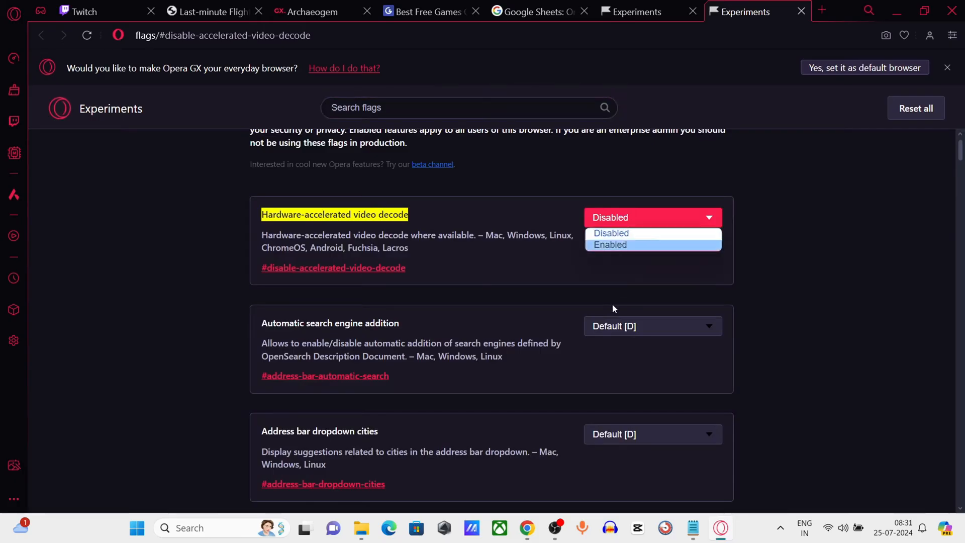
left_click(610, 244)
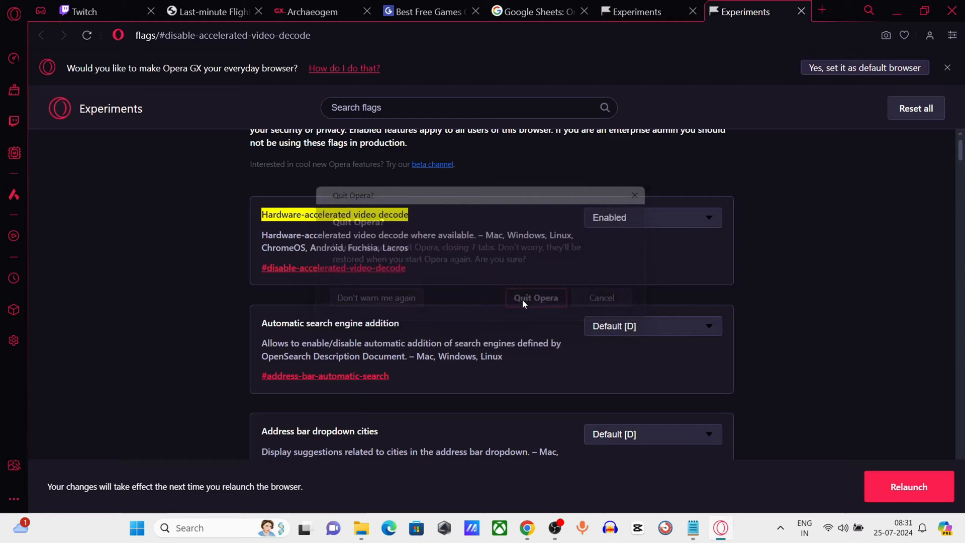
Quit Opera GX and close its window so the flag change takes effect on relaunch
left_click(535, 298)
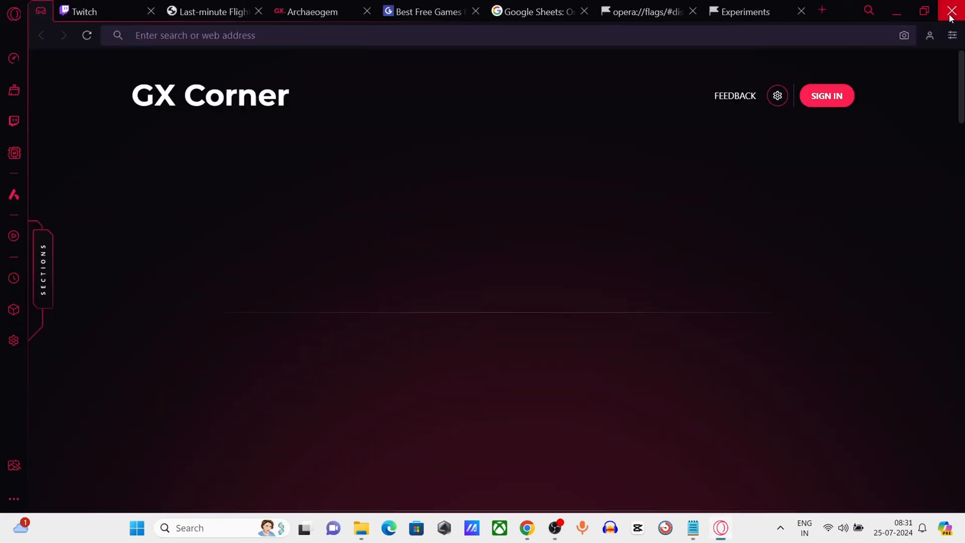
left_click(950, 12)
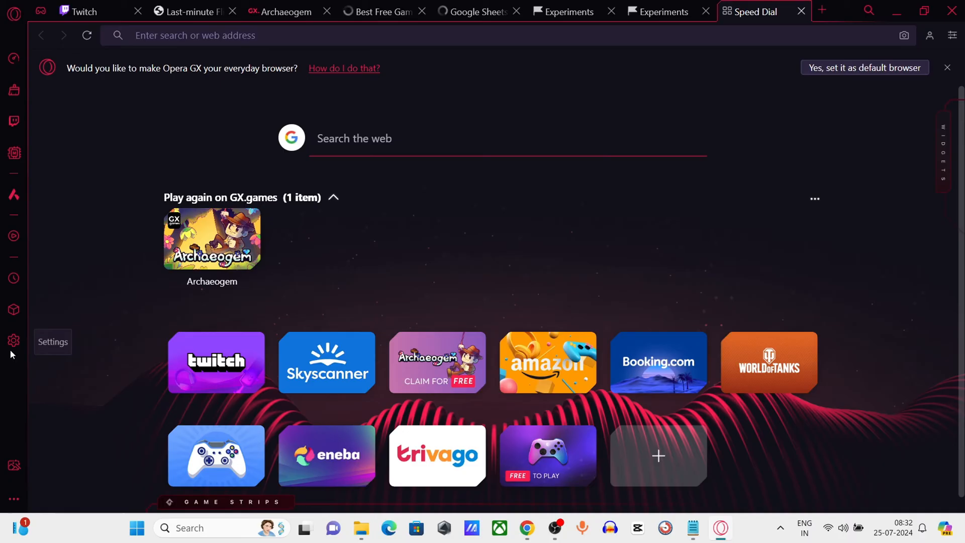
Search settings for 'SYS' and switch off 'Use graphics acceleration when available' under System
left_click(13, 341)
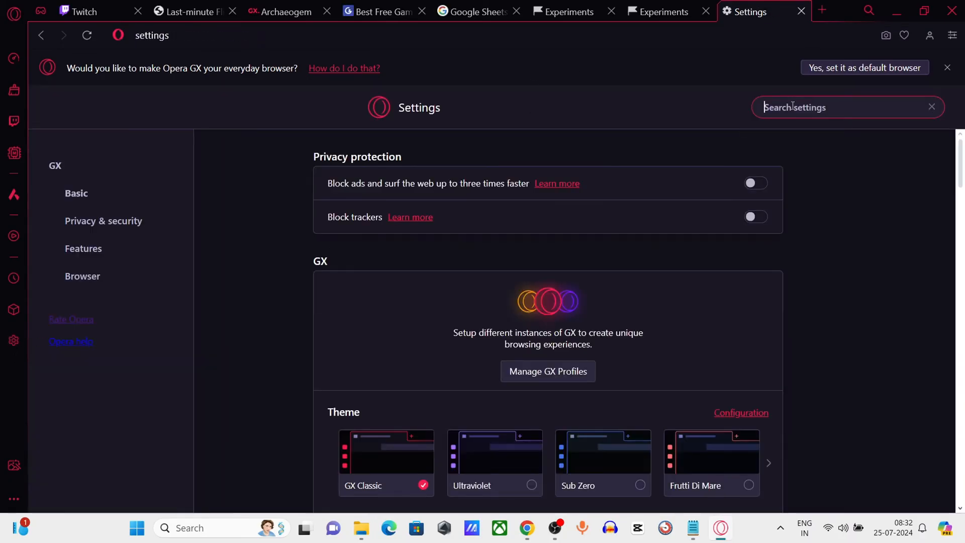
type("SYSTEM")
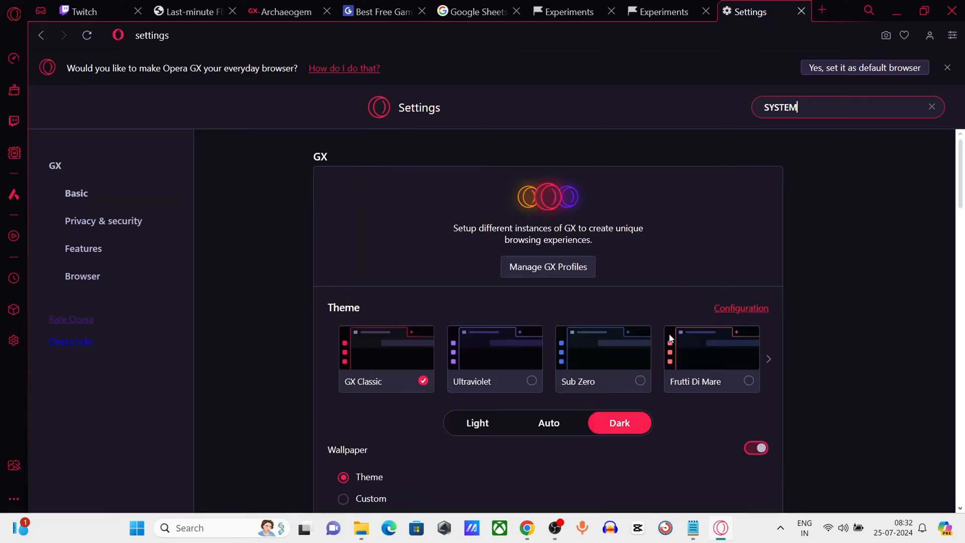
scroll("down", 3)
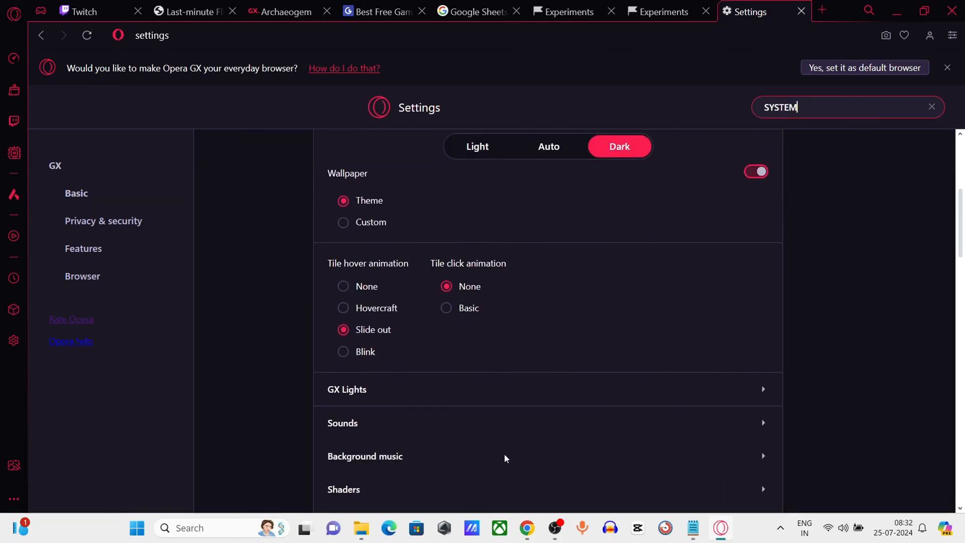
scroll("down", 3)
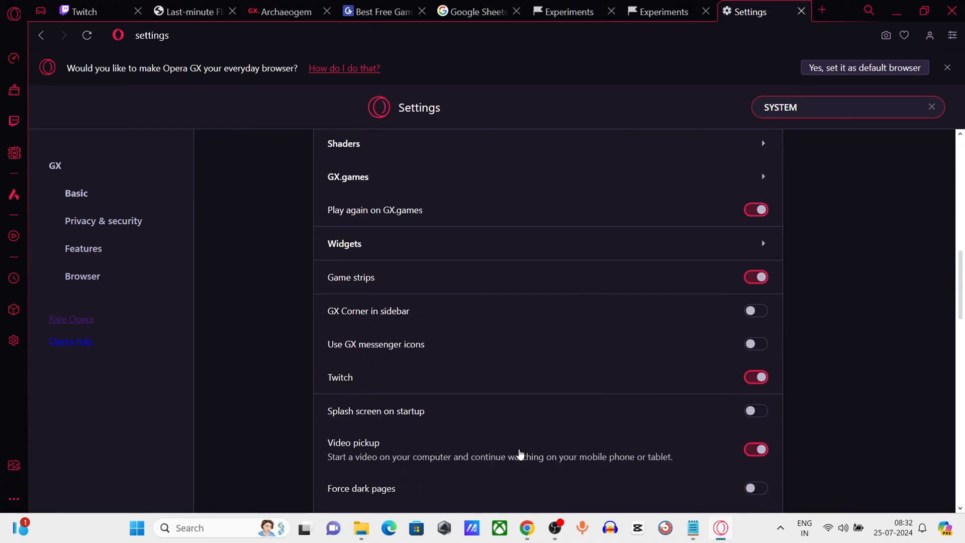
scroll("down", 3)
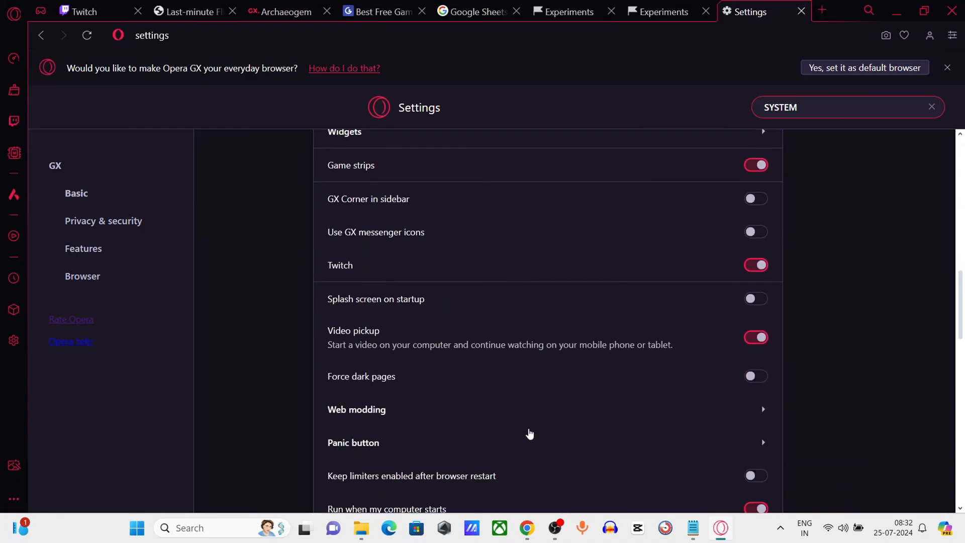
scroll("down", 3)
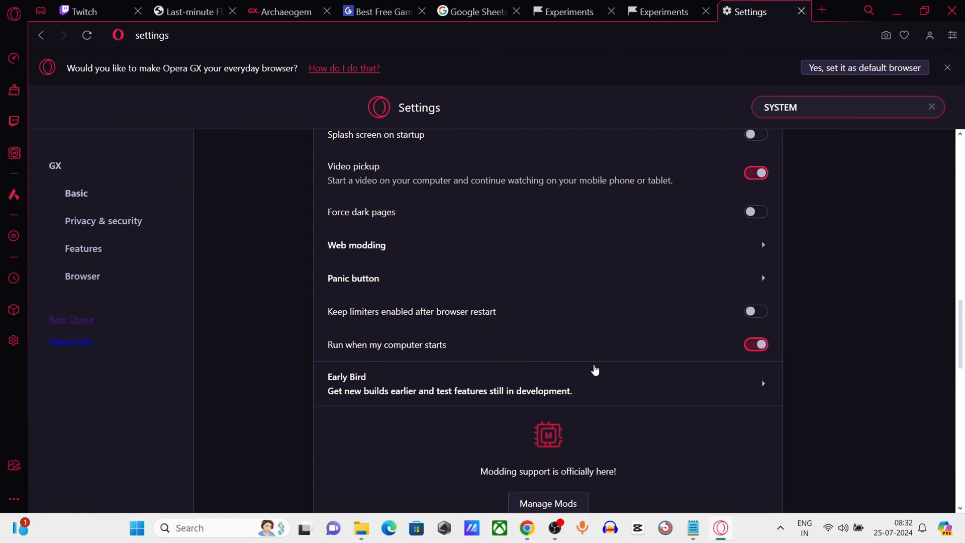
scroll("down", 3)
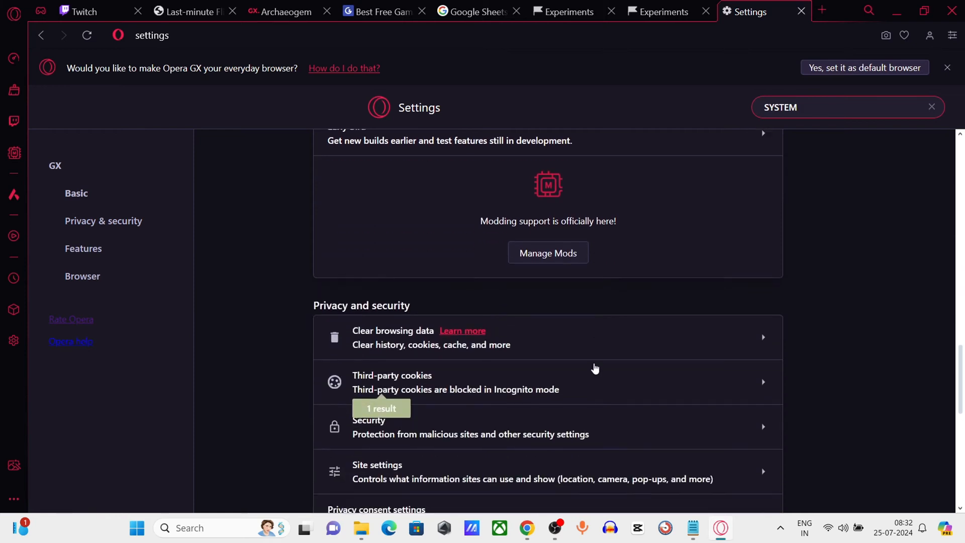
scroll("down", 3)
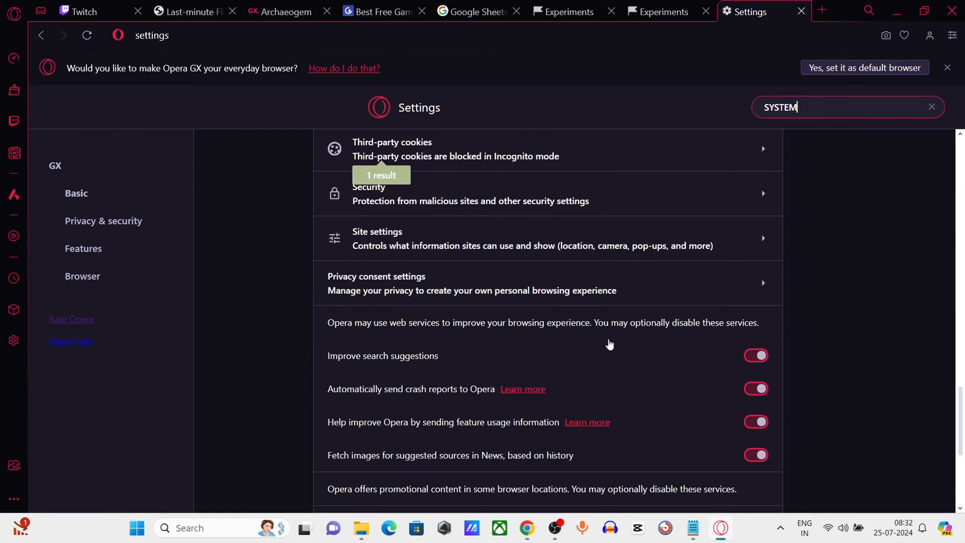
scroll("down", 3)
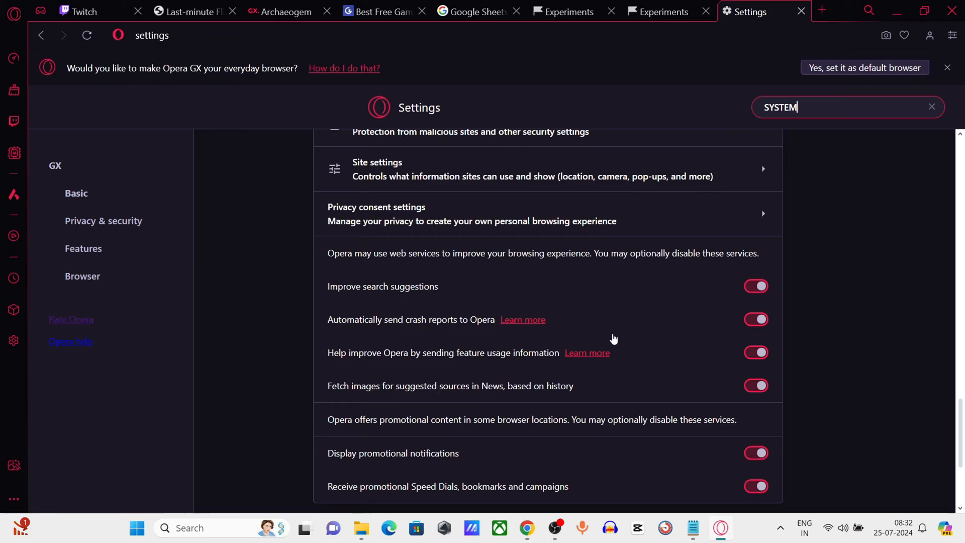
scroll("down", 3)
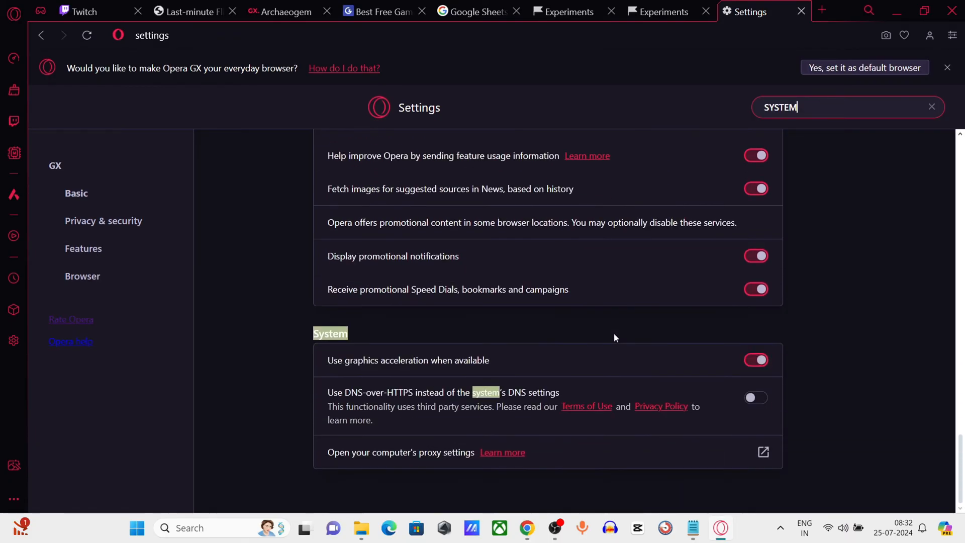
mouse_move(727, 362)
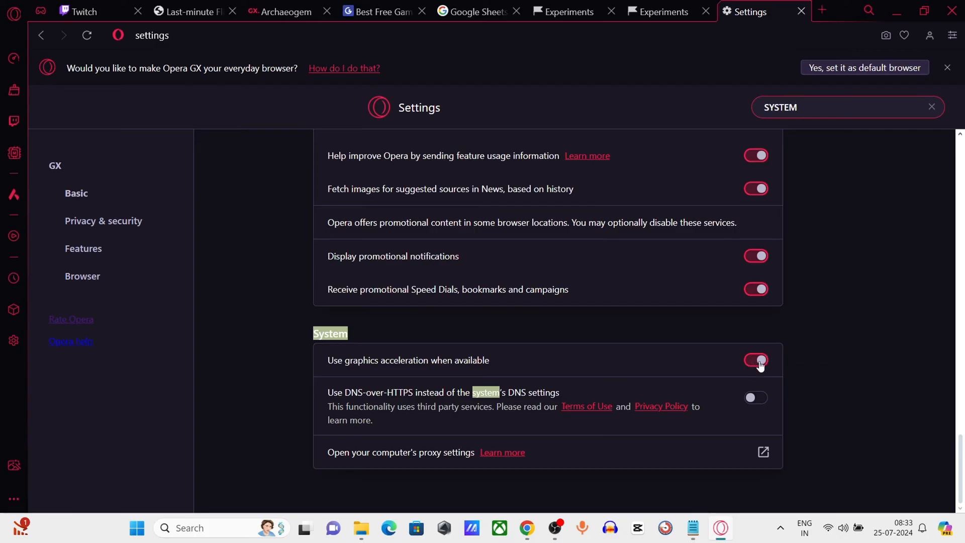
left_click(755, 360)
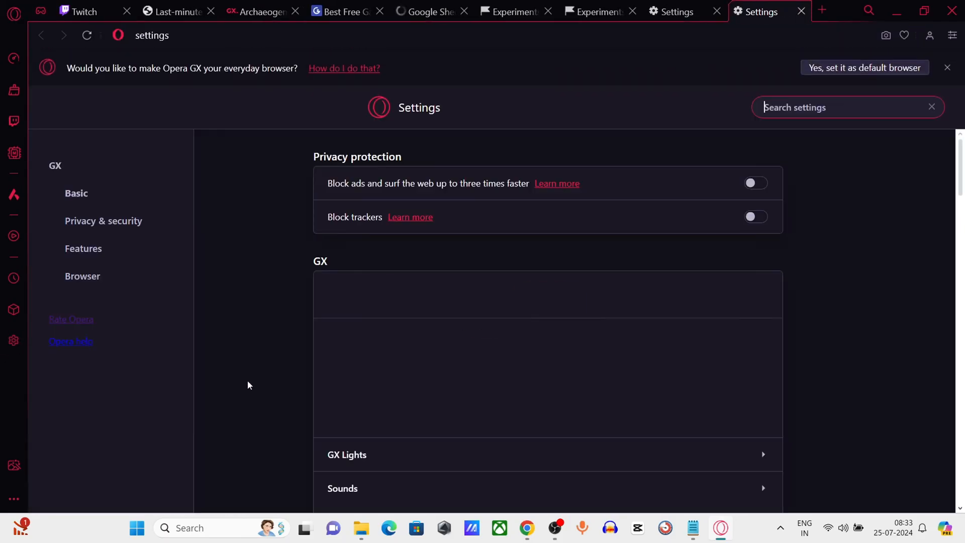
Scroll the Advanced settings to the bottom to reach the Reset settings section
scroll("down", 3)
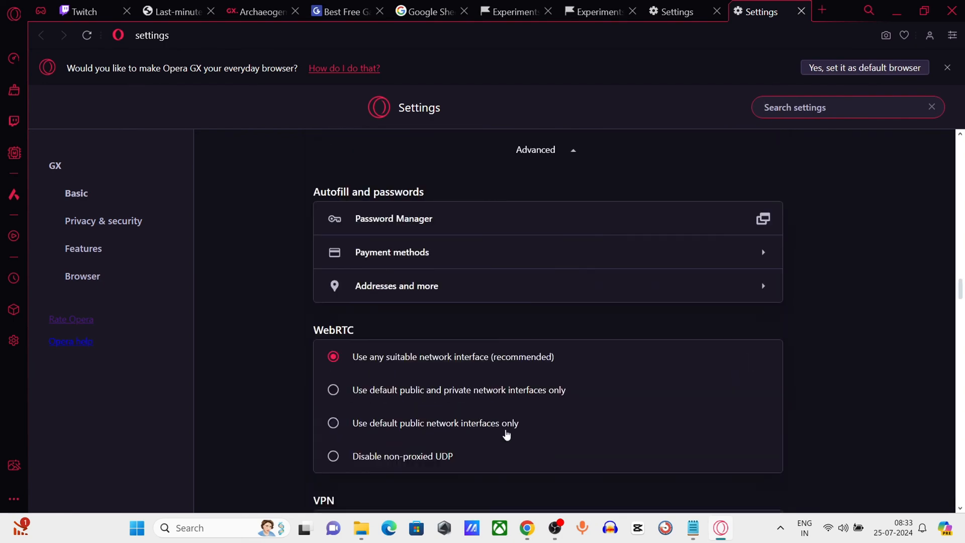
scroll("down", 3)
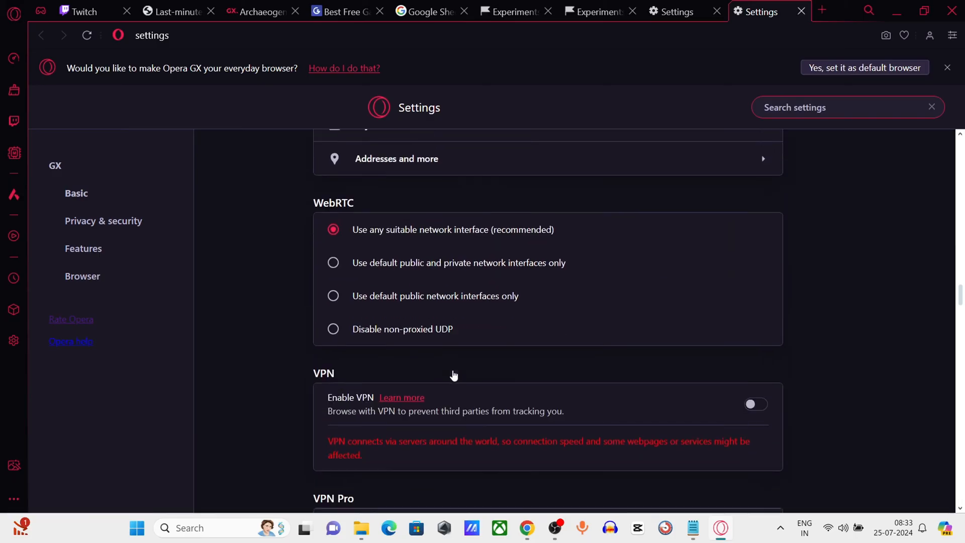
scroll("down", 3)
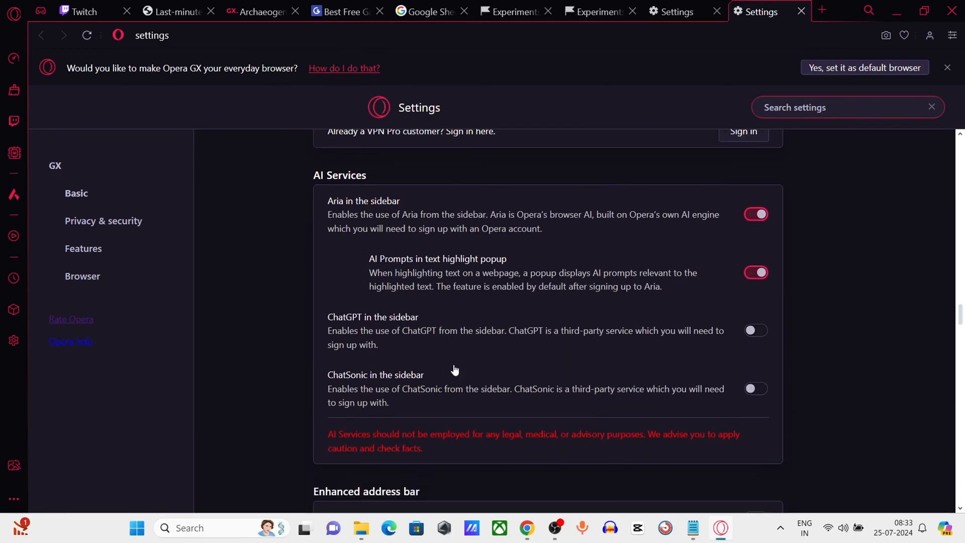
scroll("down", 3)
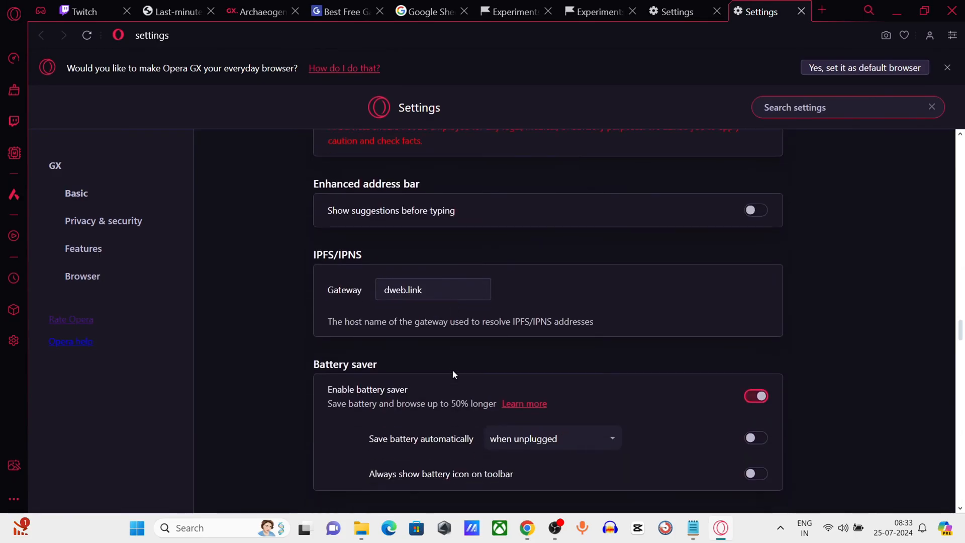
scroll("down", 3)
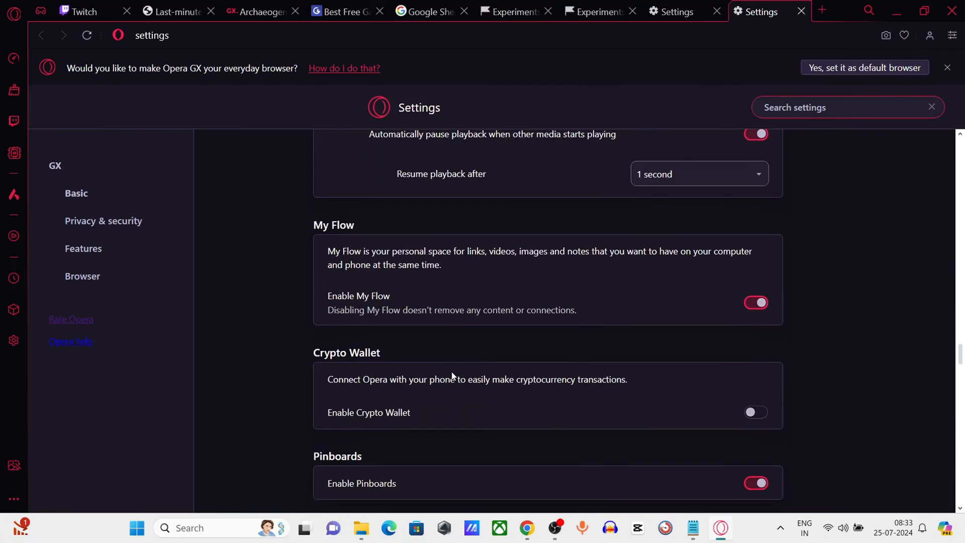
scroll("down", 3)
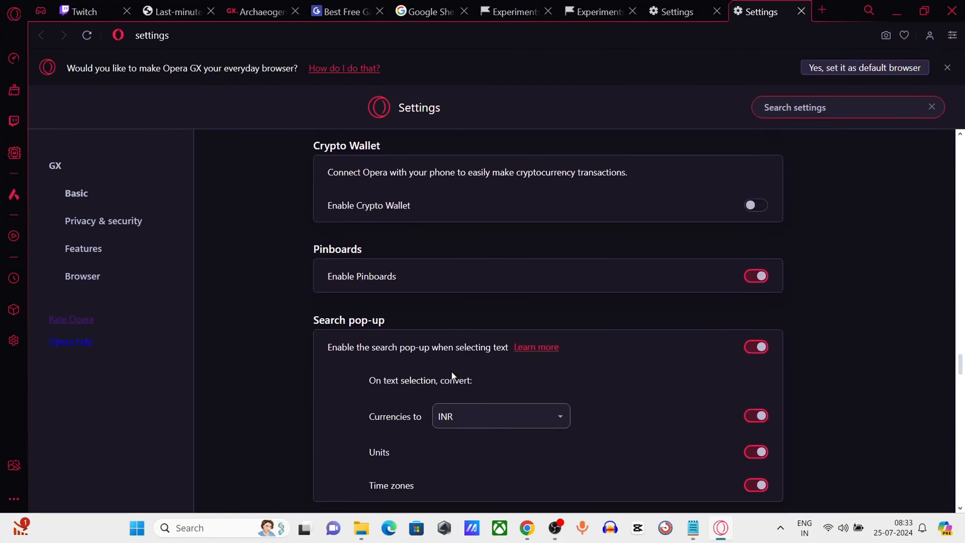
scroll("down", 3)
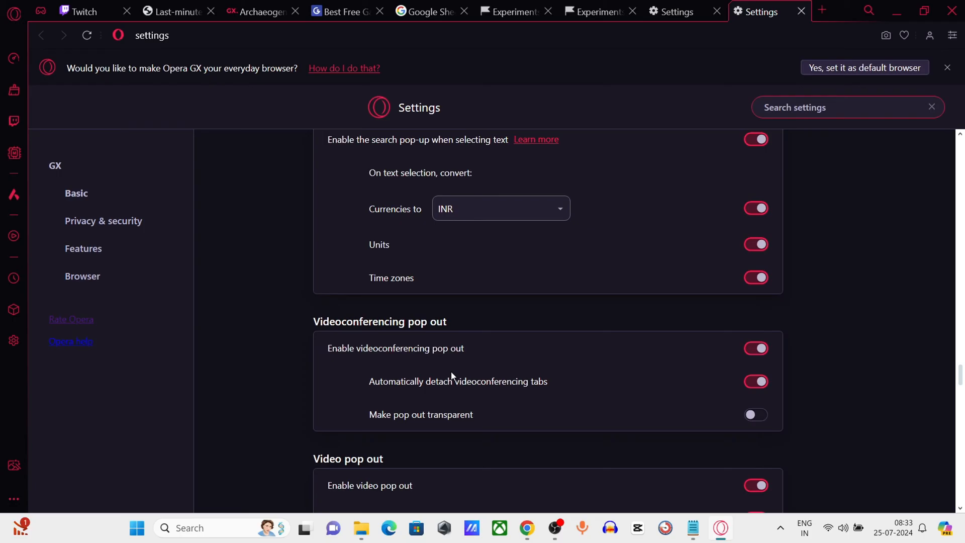
scroll("down", 3)
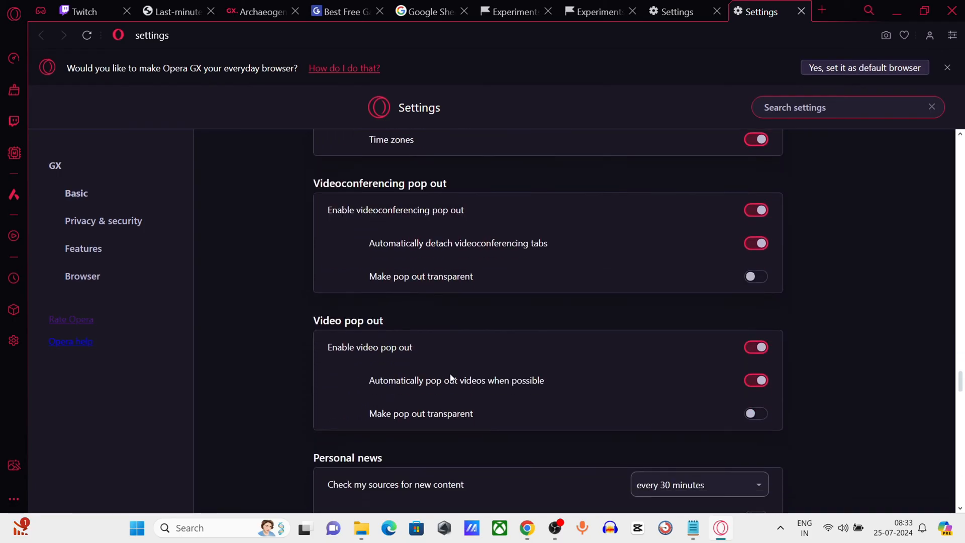
scroll("down", 3)
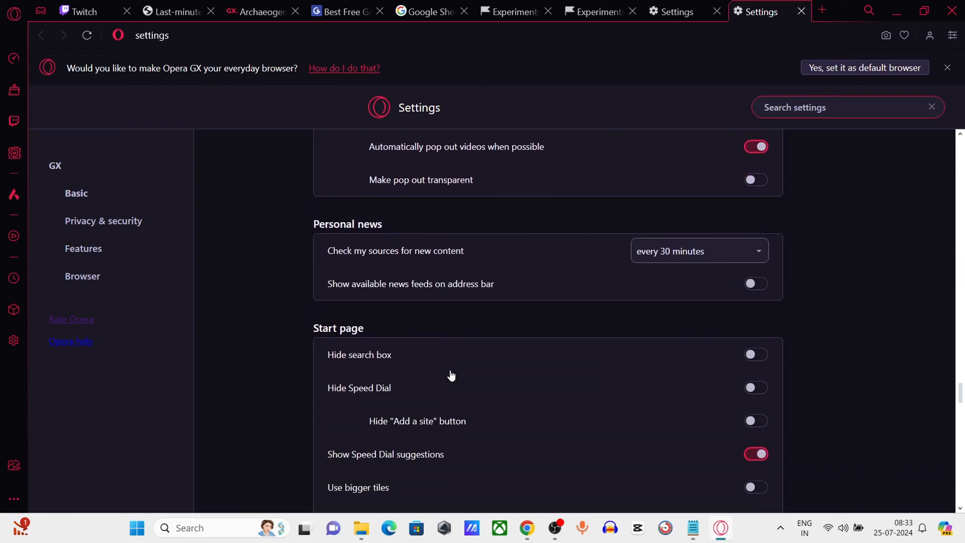
scroll("down", 3)
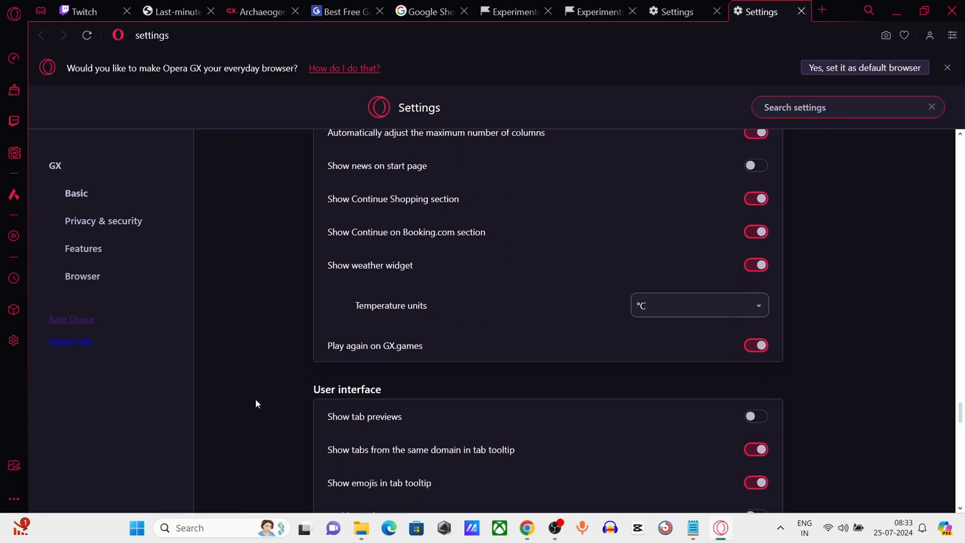
scroll("down", 3)
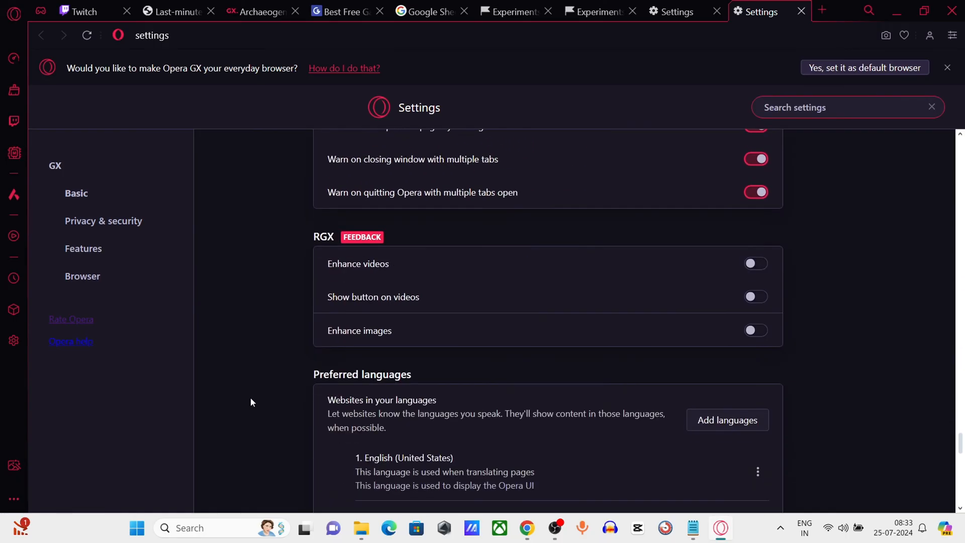
scroll("down", 3)
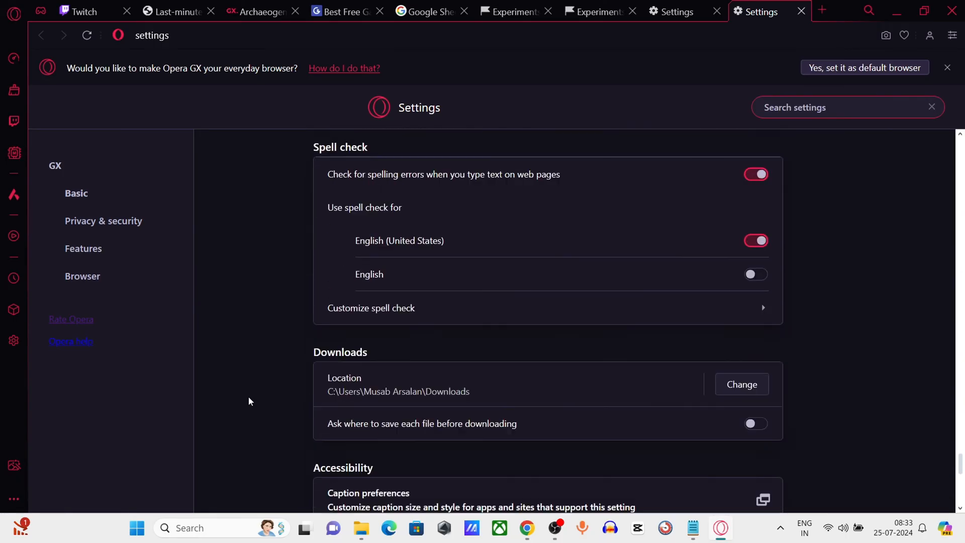
scroll("down", 3)
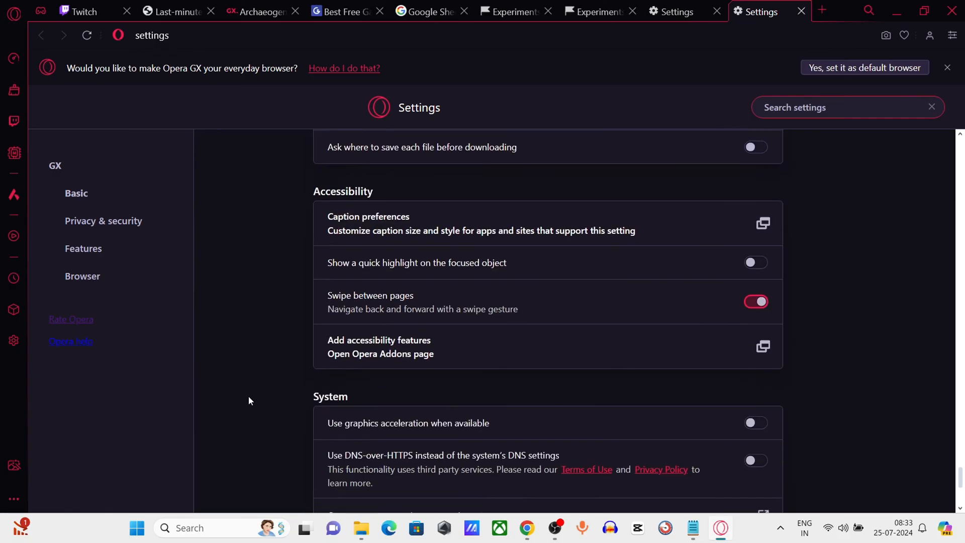
scroll("down", 3)
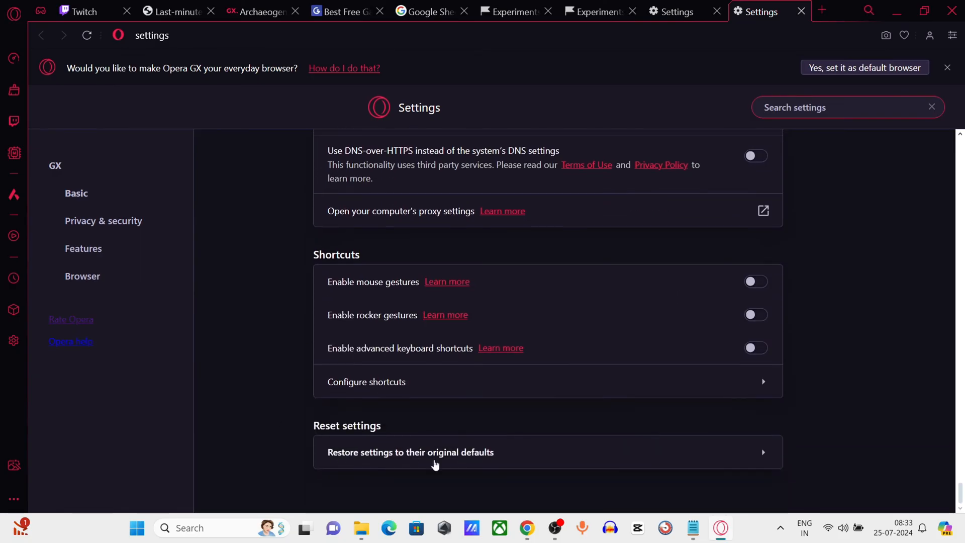
Restore settings to their original defaults and confirm the Reset prompt
left_click(410, 452)
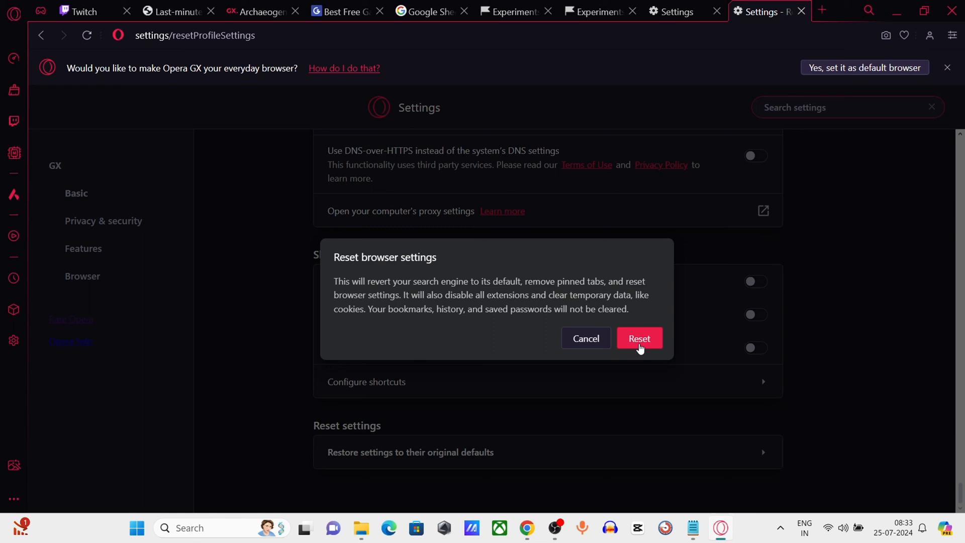
left_click(639, 339)
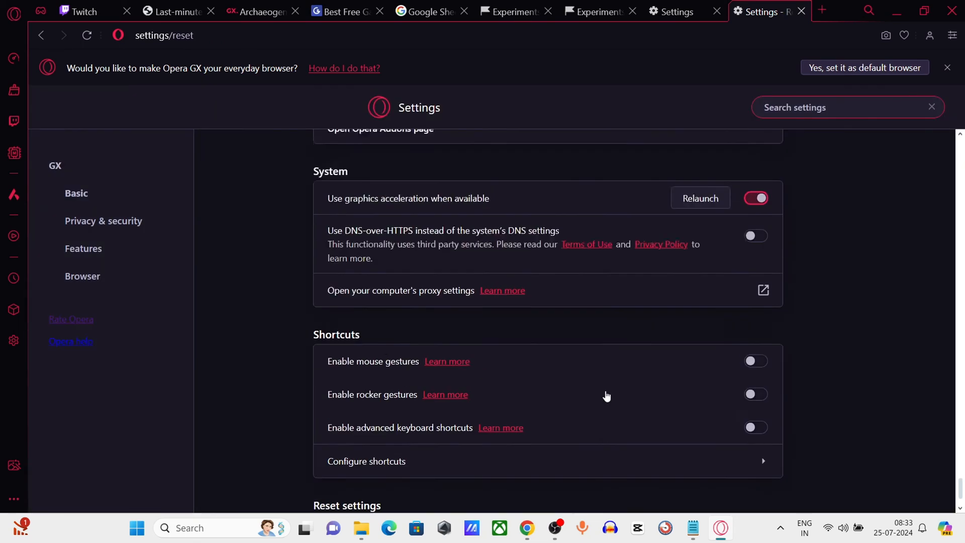
scroll("down", 3)
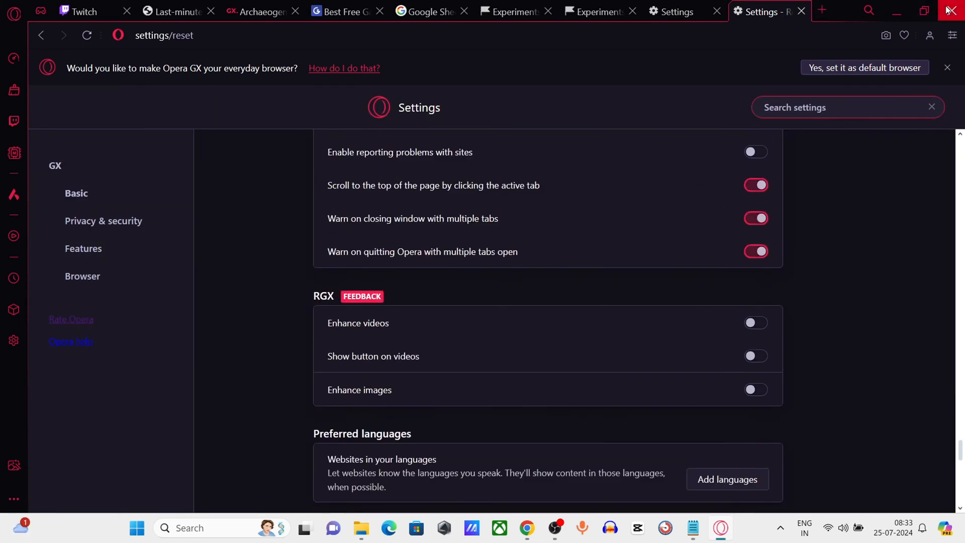